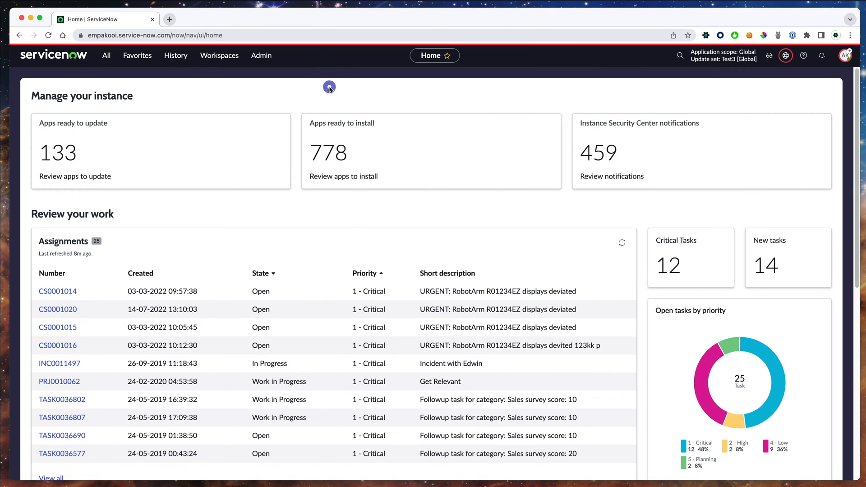
mouse_move(308, 89)
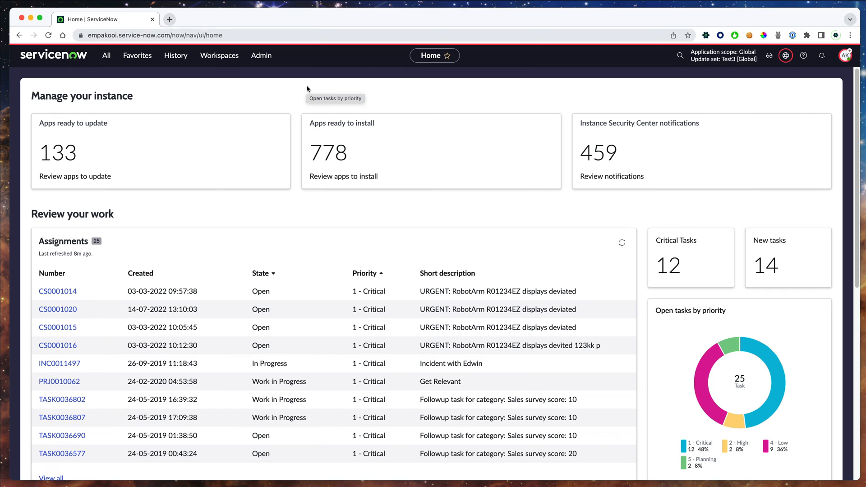
Summon the SN Utils slash-command list (85 commands) with Cmd+/.
key(cmd+/)
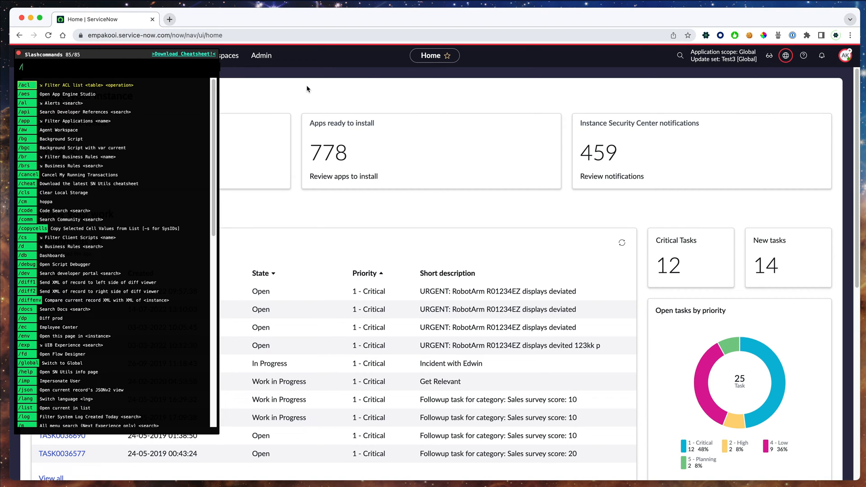
text(case)
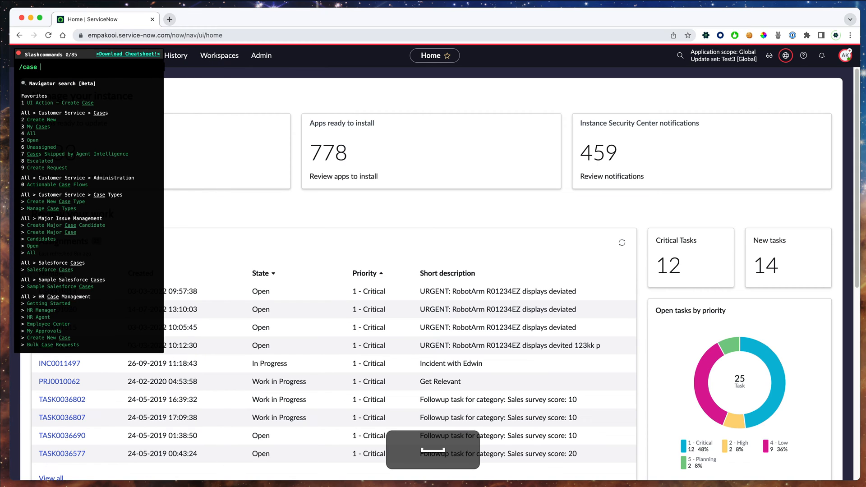
text(h)
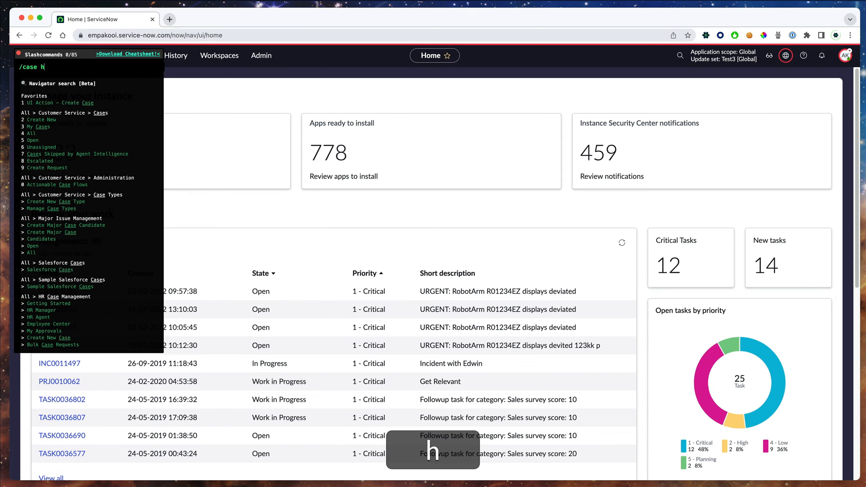
text(r)
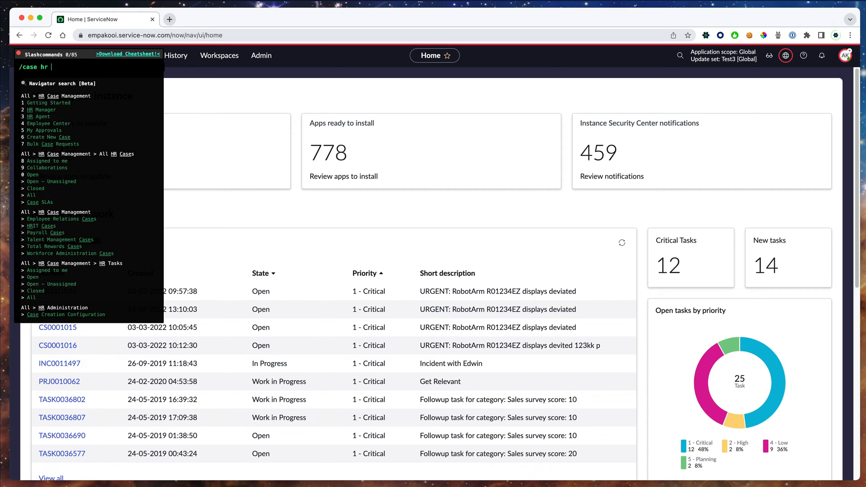
text(open)
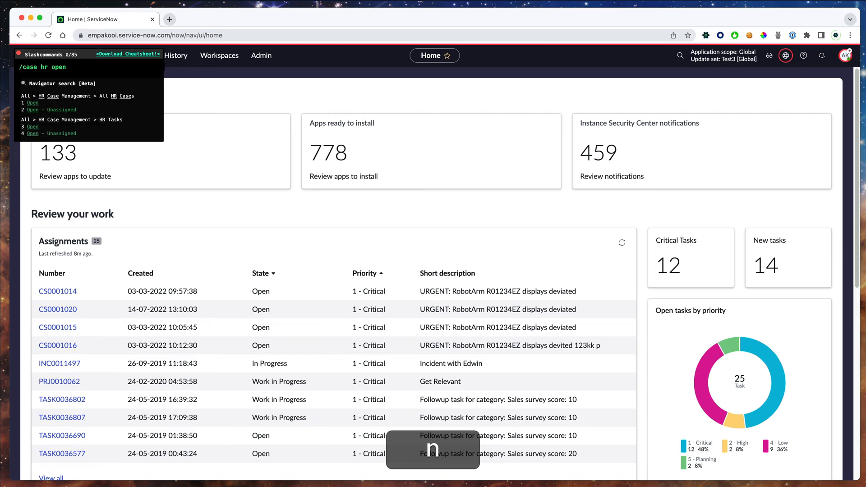
text(un)
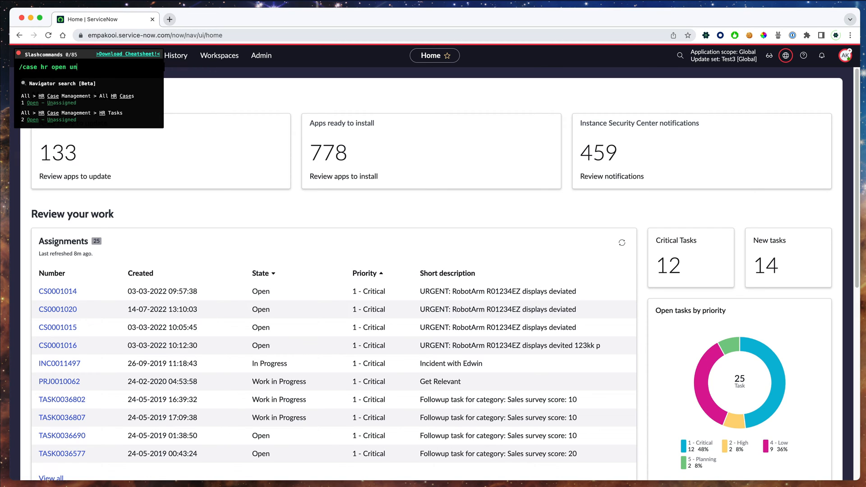
mouse_move(116, 85)
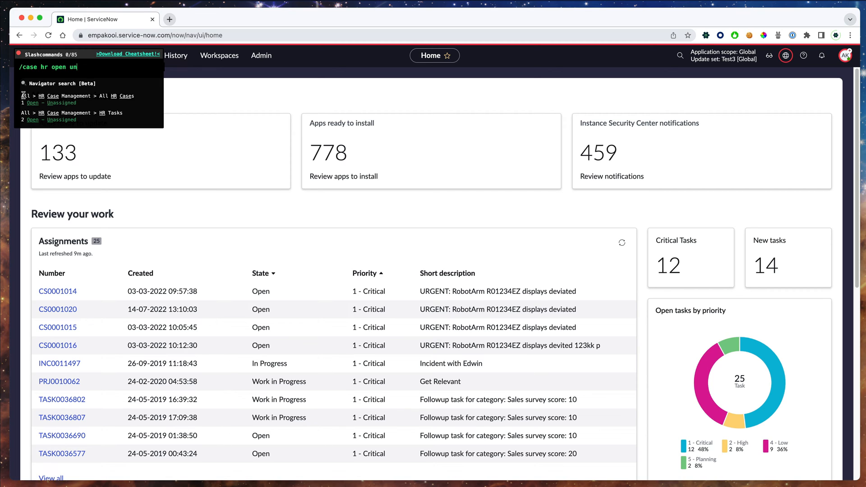
mouse_move(130, 96)
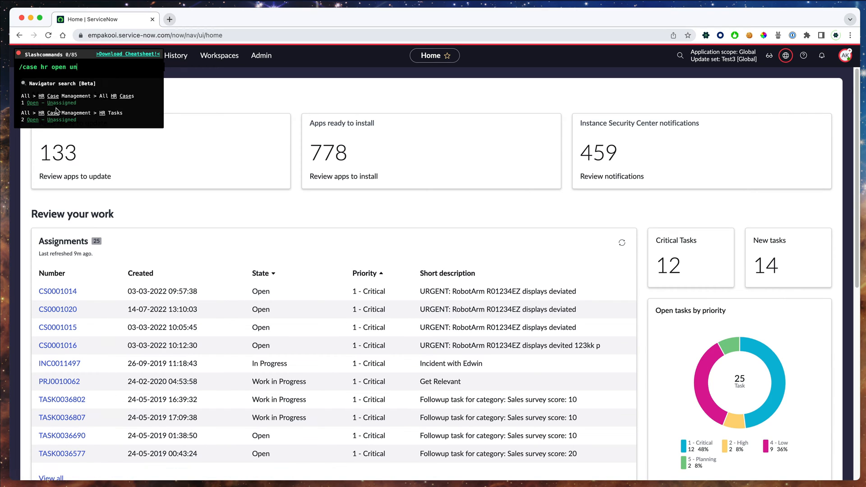
mouse_move(92, 104)
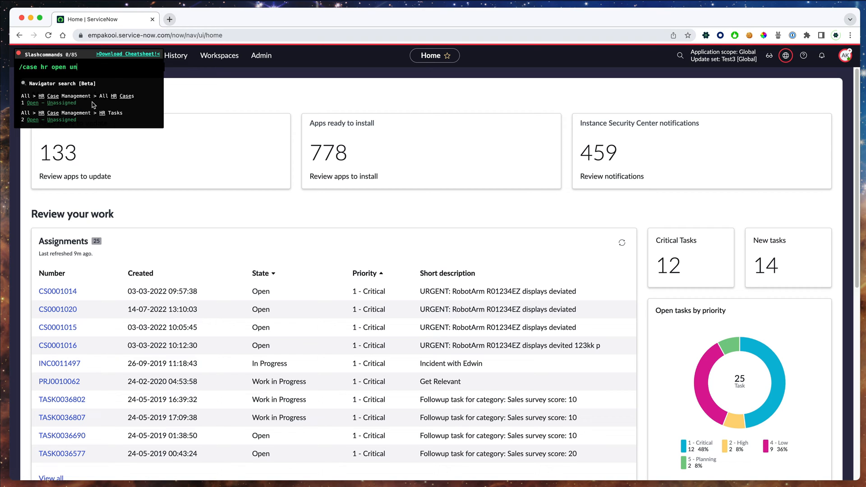
key(backspace)
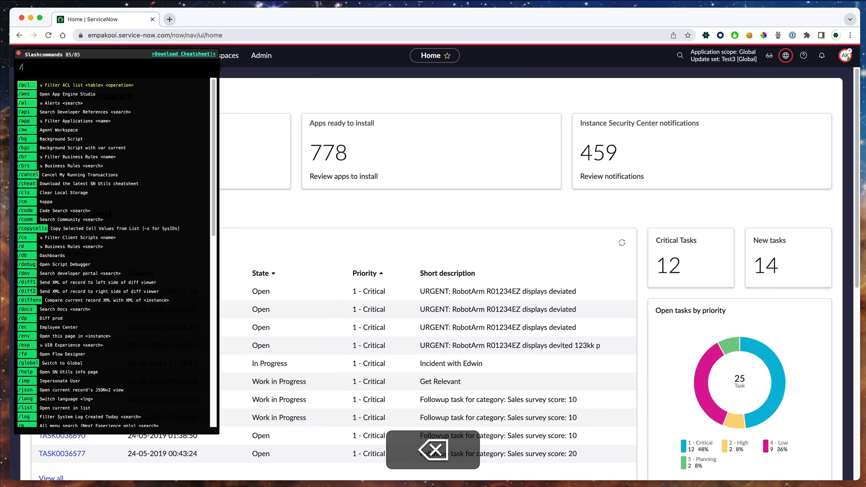
Search 'ux data' and open the EVAM Datasources list from navigator history.
text(ux d)
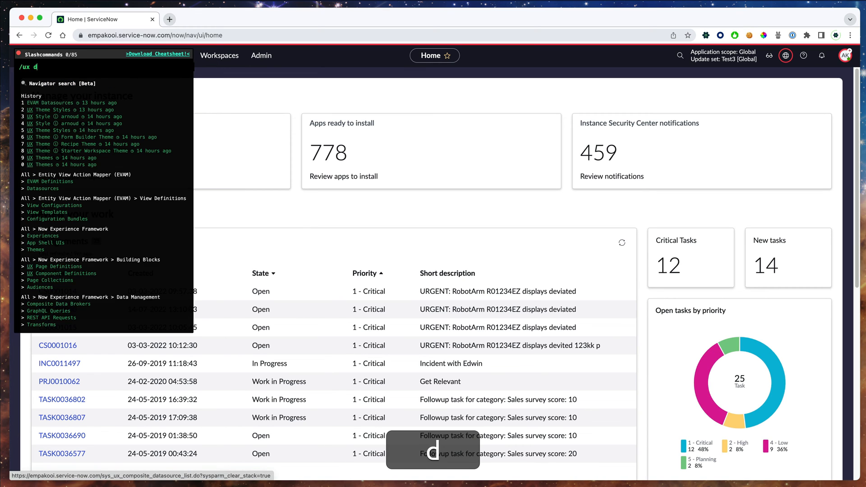
text(ata)
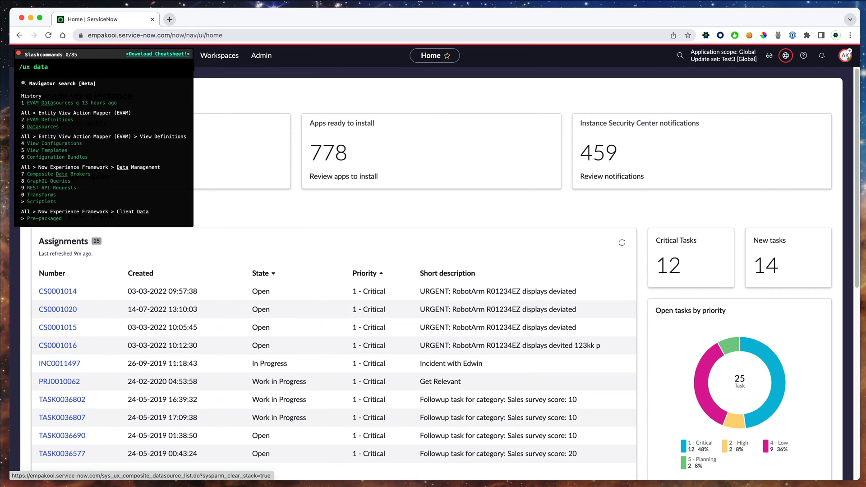
mouse_move(42, 102)
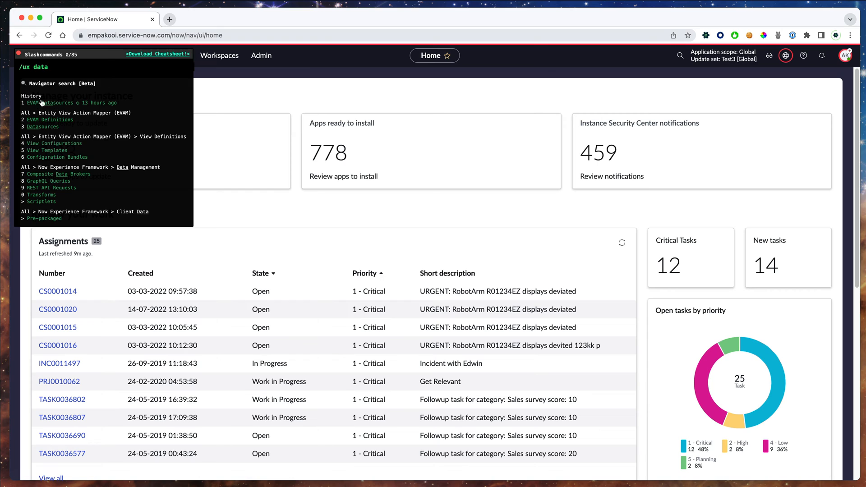
mouse_move(158, 269)
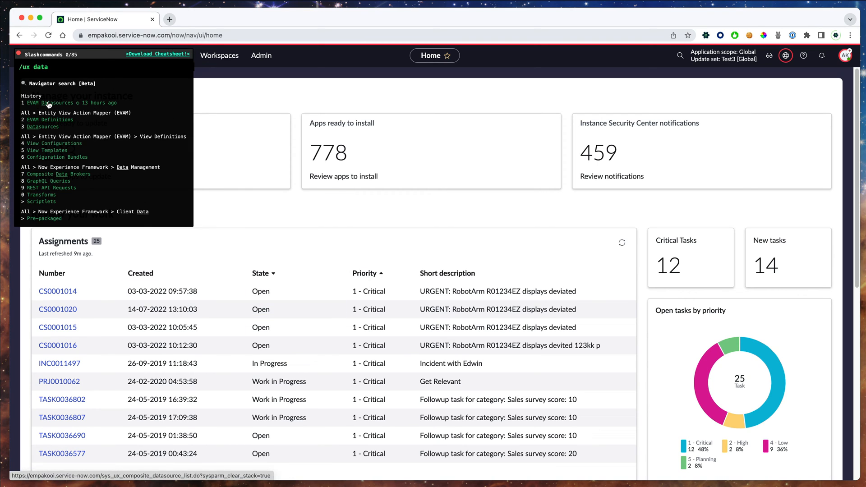
mouse_move(49, 103)
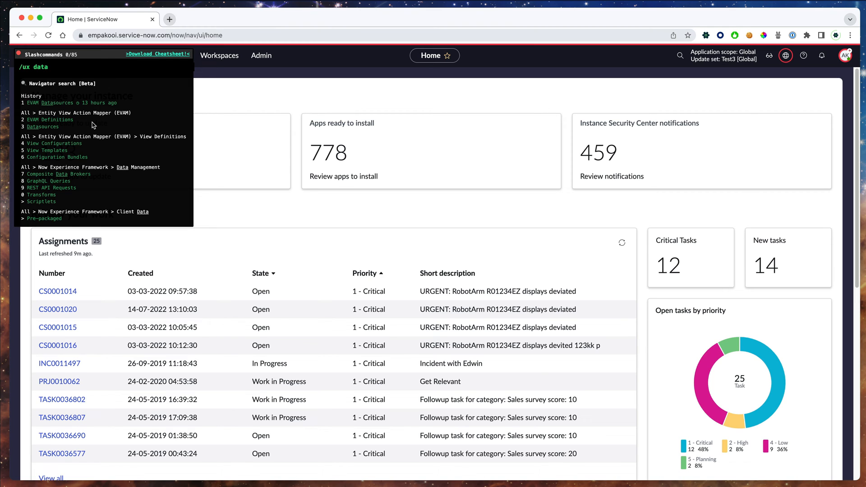
click(44, 126)
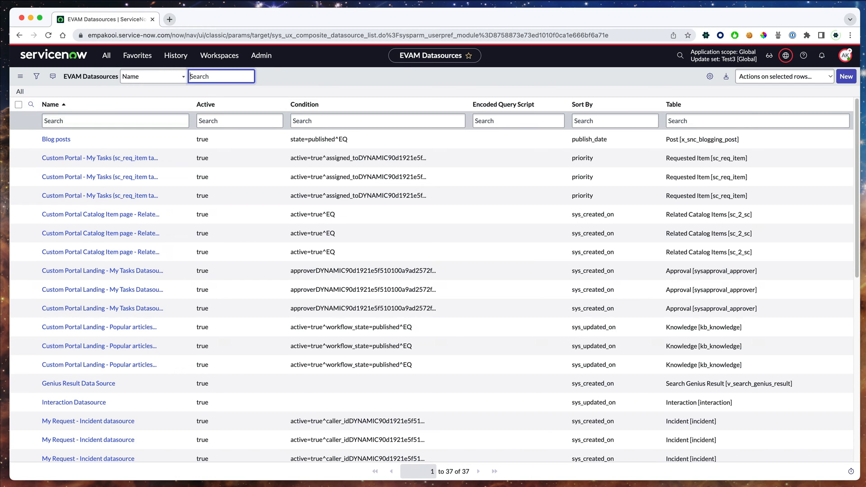
Leave the list's search field and summon the slash-command list again with '/'.
click(274, 74)
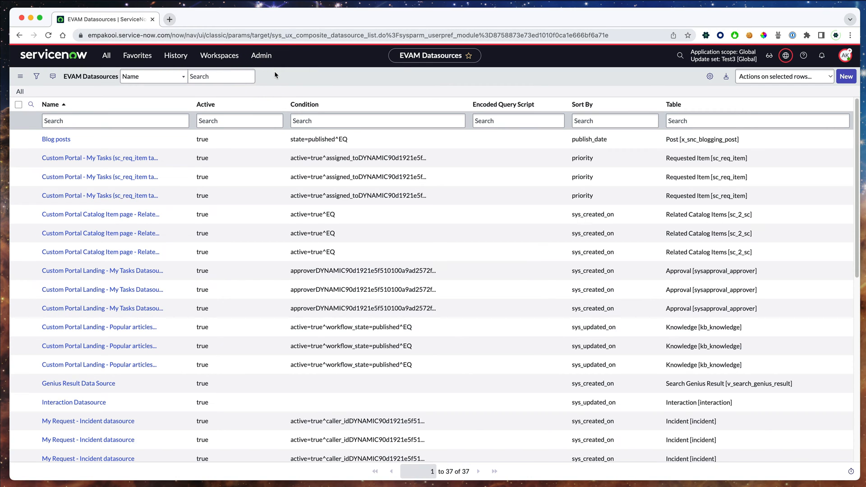
text(/)
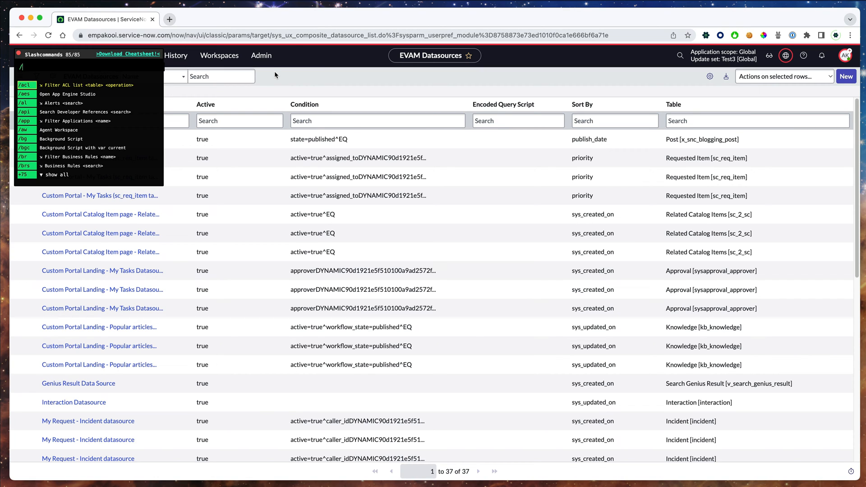
Filter /ago history by 'em' to reach the Emails (Created on Today) list.
text(ago)
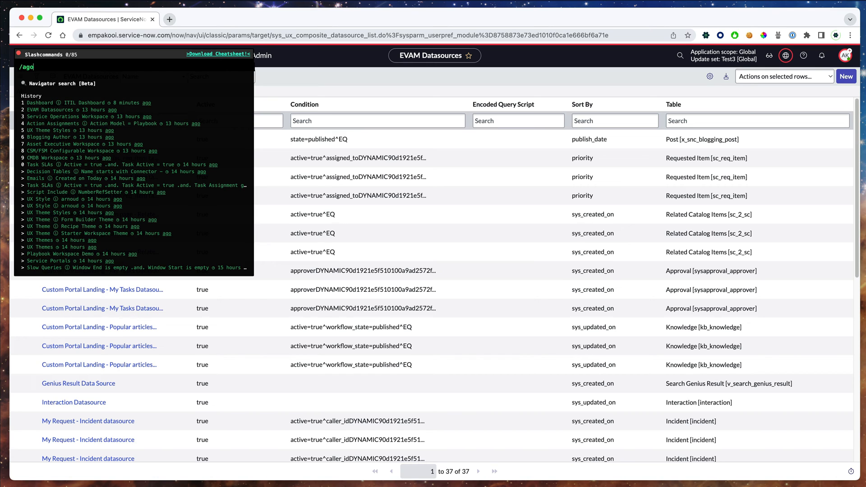
mouse_move(167, 77)
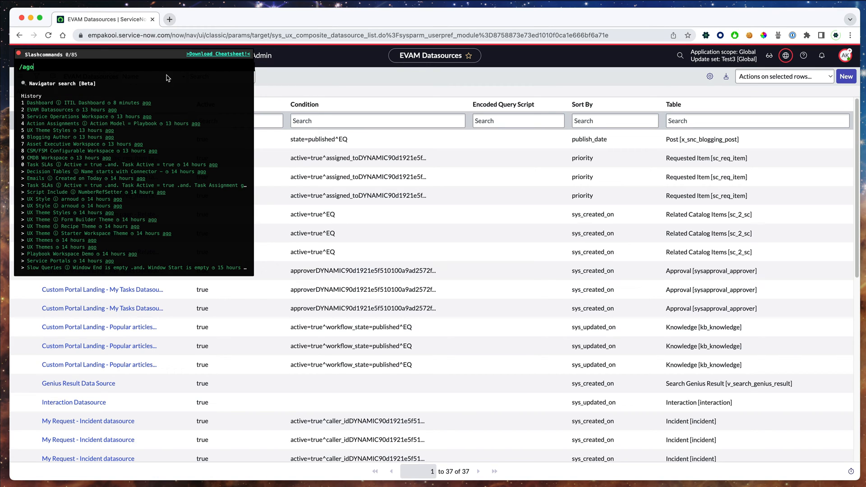
mouse_move(128, 109)
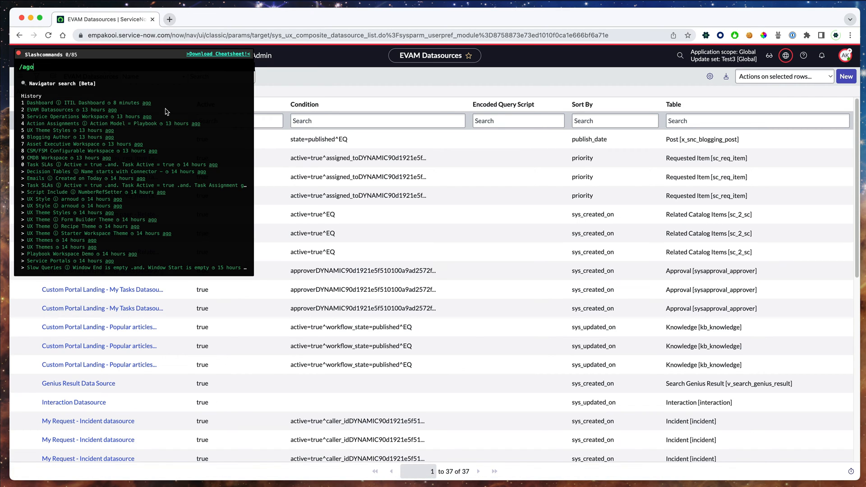
mouse_move(175, 88)
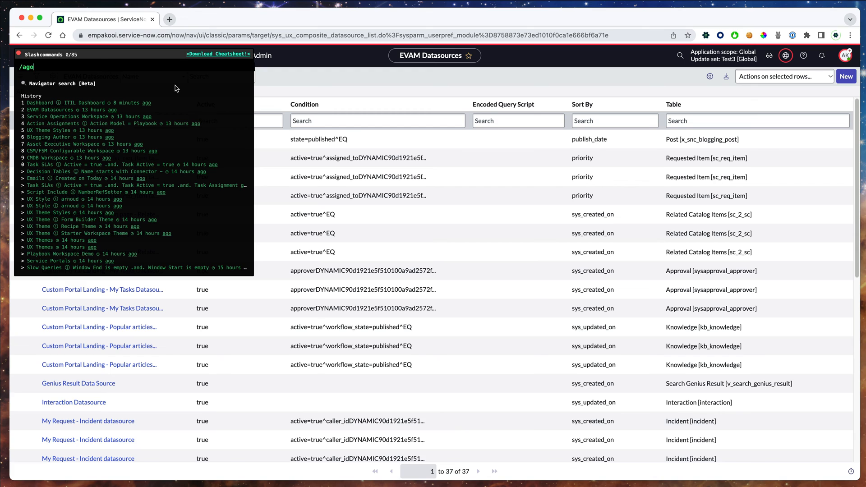
text(em)
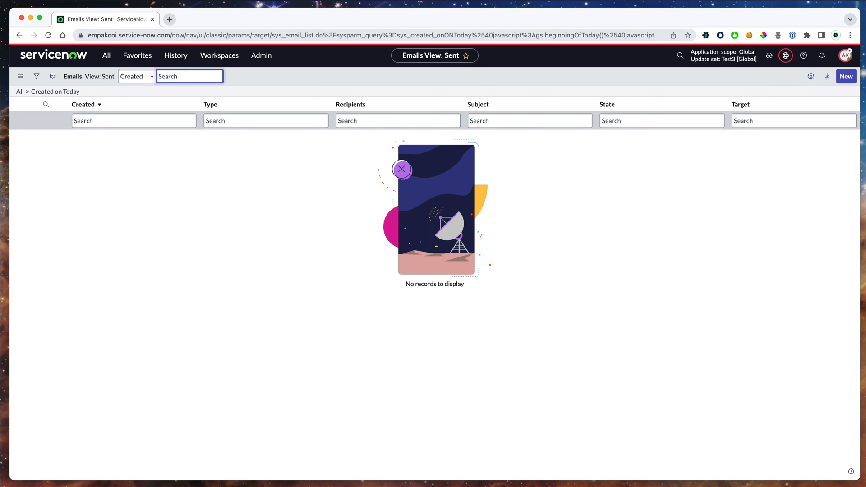
mouse_move(270, 74)
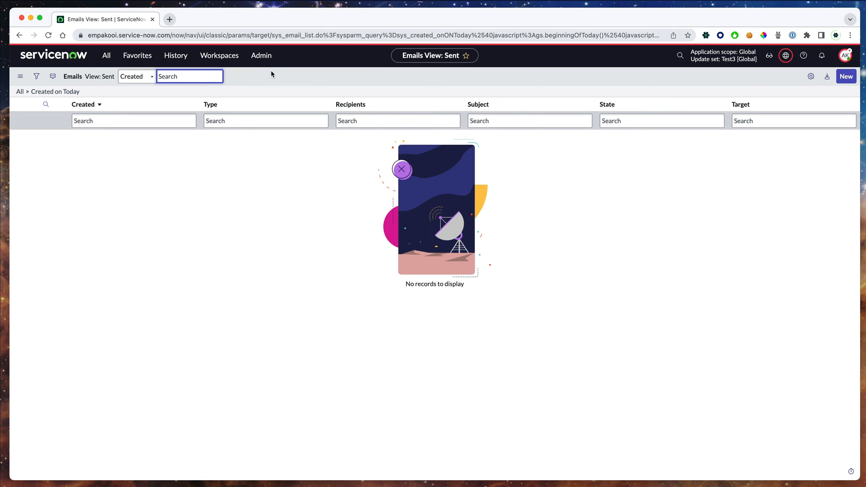
mouse_move(175, 59)
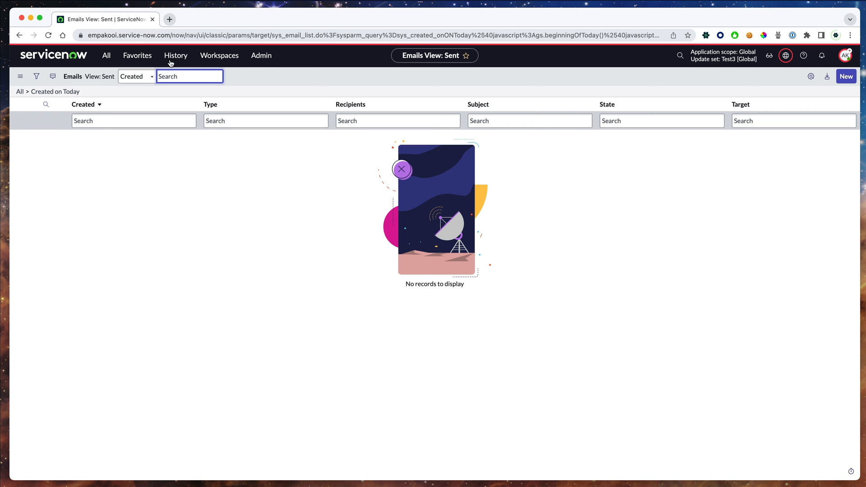
View the navigator History menu, then summon the slash-command list with Cmd+/.
click(175, 55)
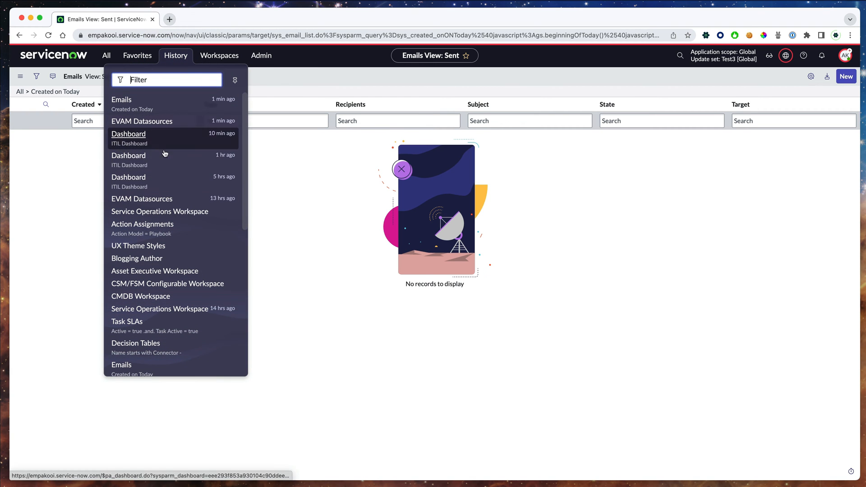
mouse_move(314, 80)
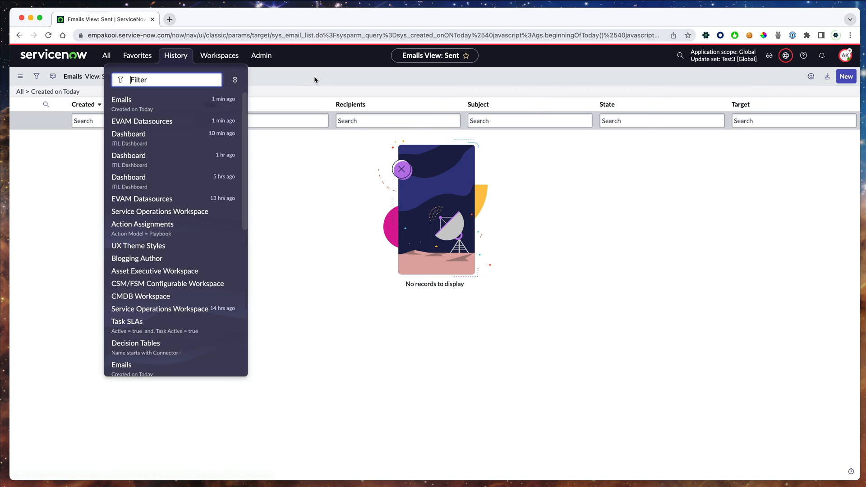
key(cmd+/)
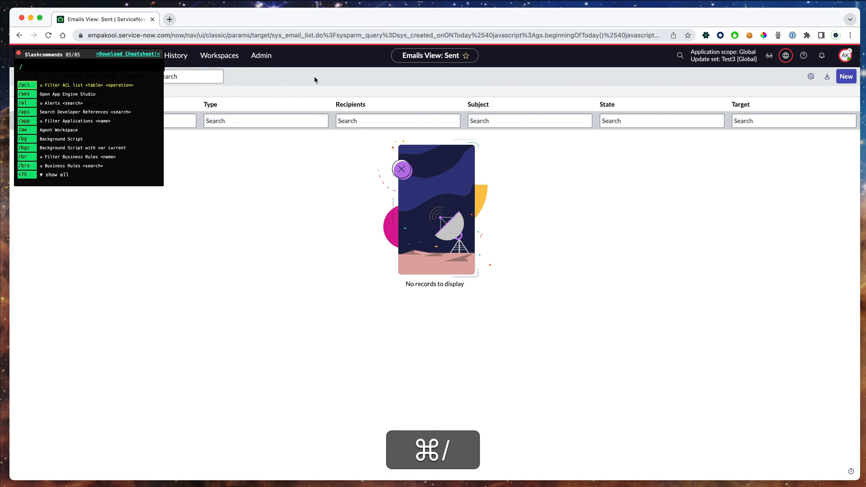
Run navigator searches 'dash ag', '/ux data' and '/mob push not' for history and menu matches.
text(dash ago)
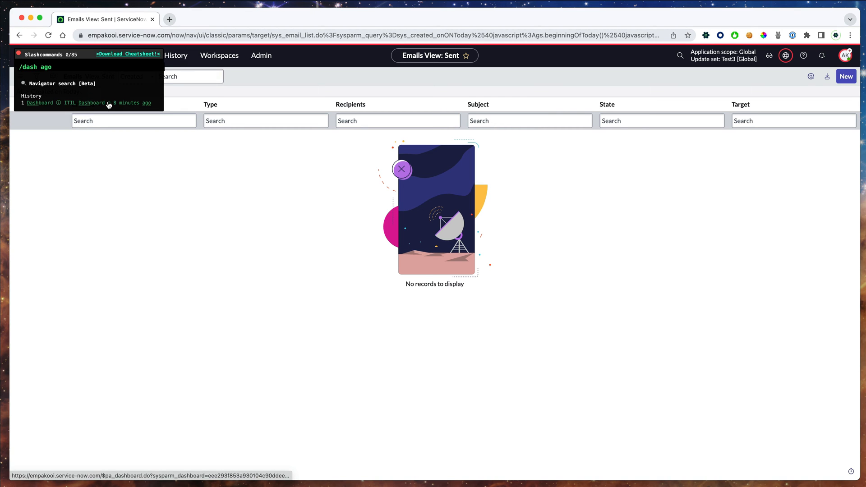
mouse_move(227, 94)
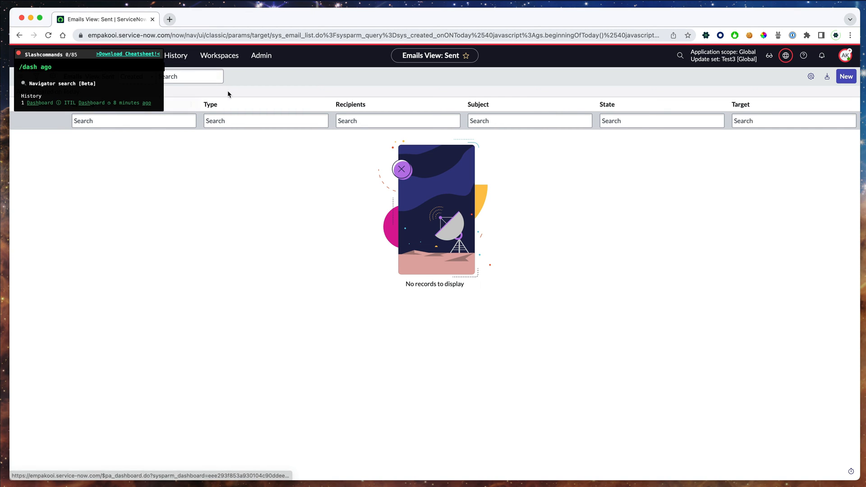
mouse_move(239, 85)
text(/ago emai)
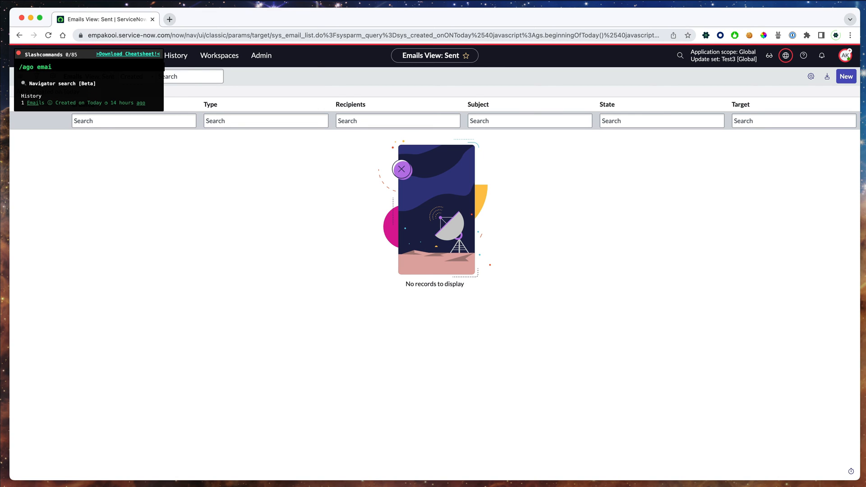
text(/ux data)
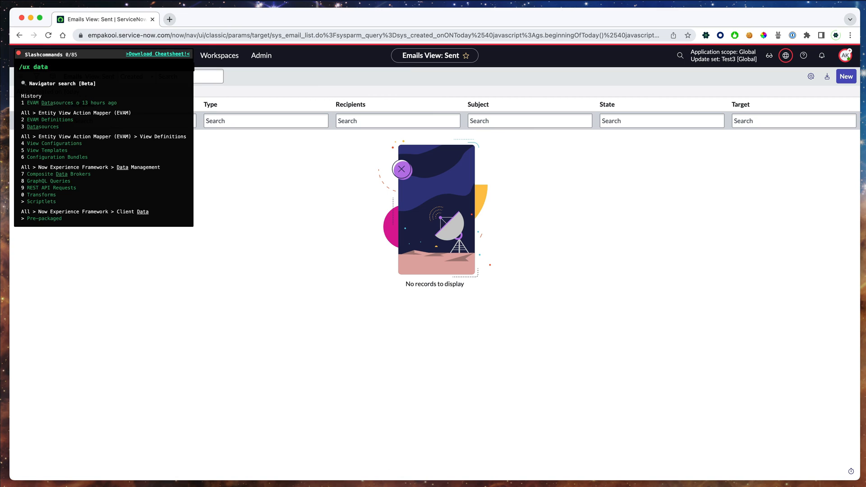
text(/mob push not)
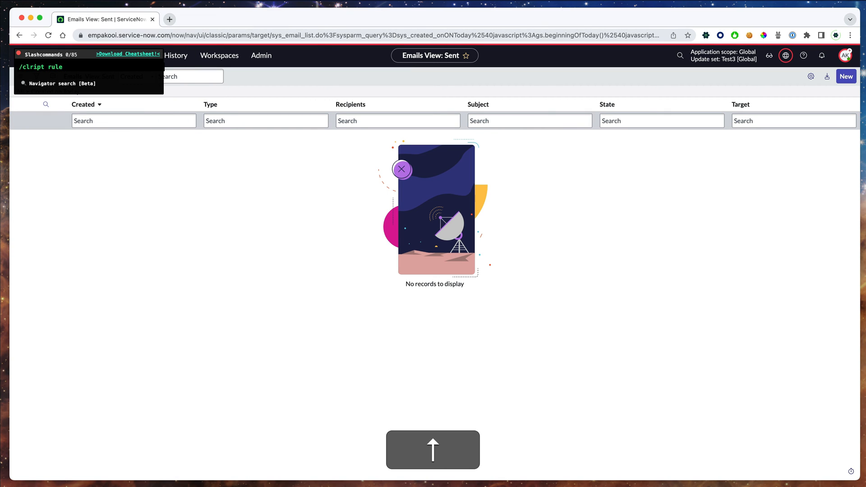
Run navigator searches '/inc open', '/play act' and '/inc clo' for further matches.
text(/inc open)
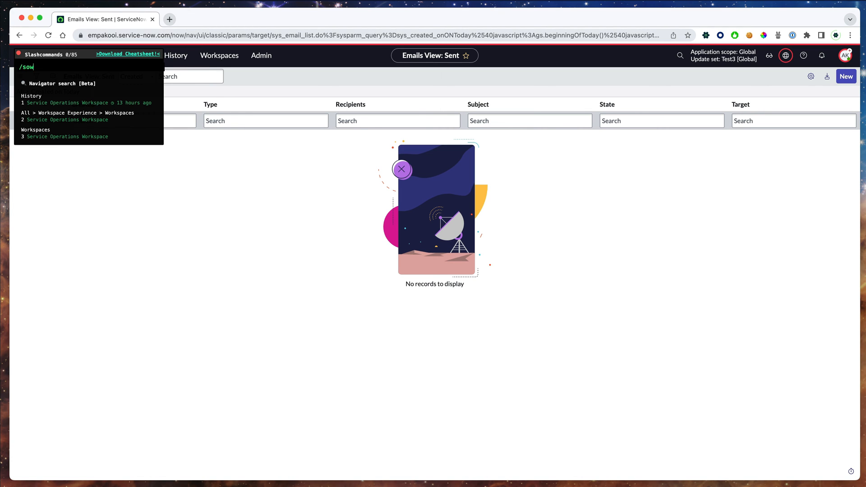
text(/play act)
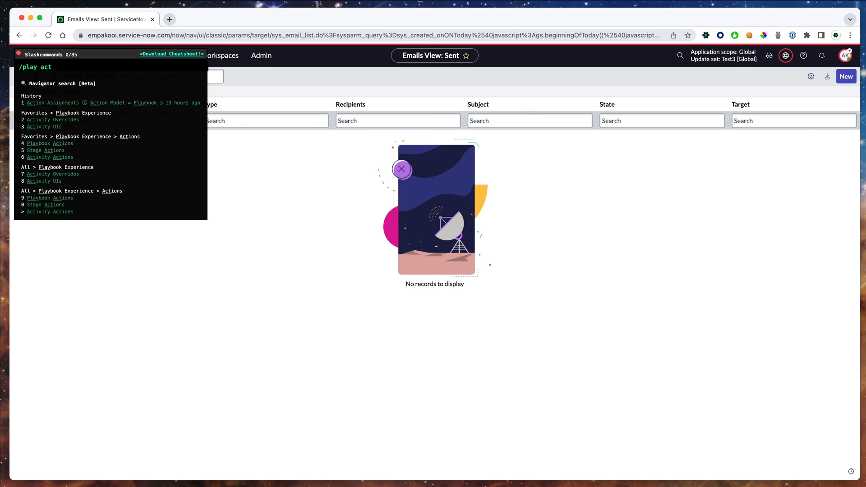
text(/inc clo)
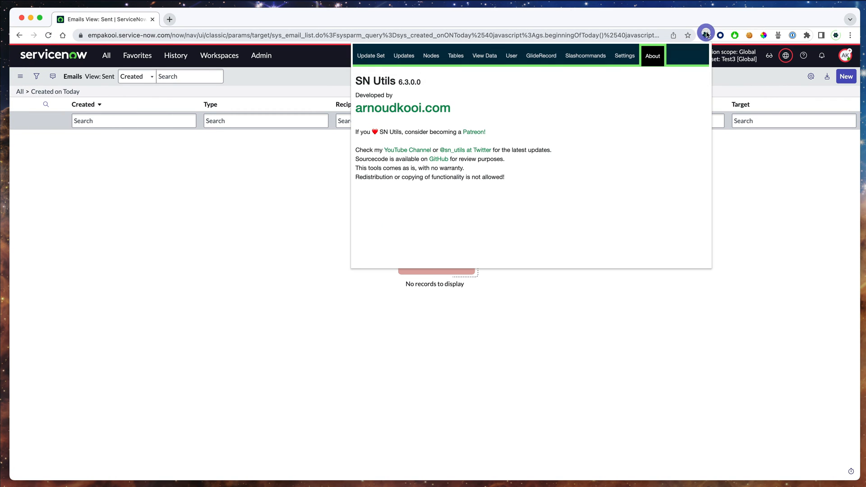
mouse_move(607, 74)
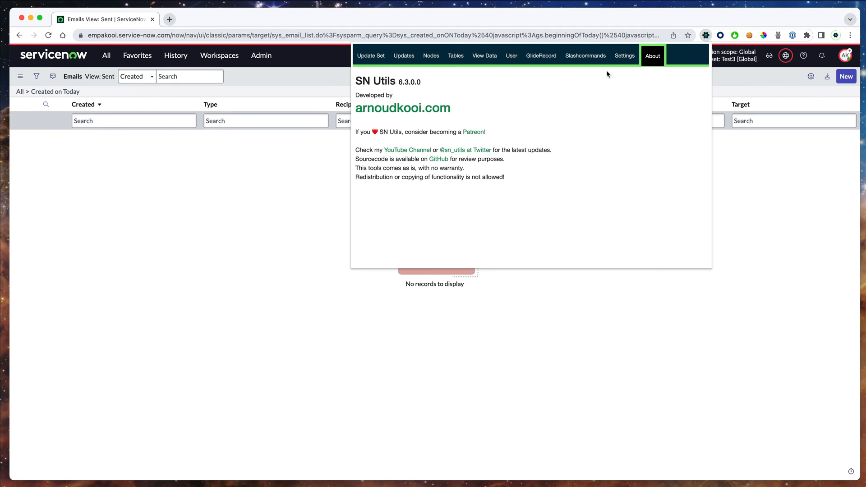
click(623, 55)
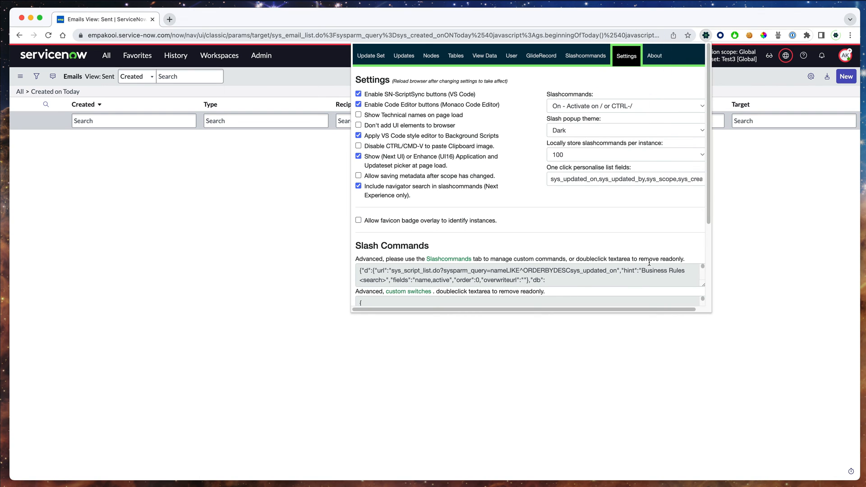
mouse_move(360, 194)
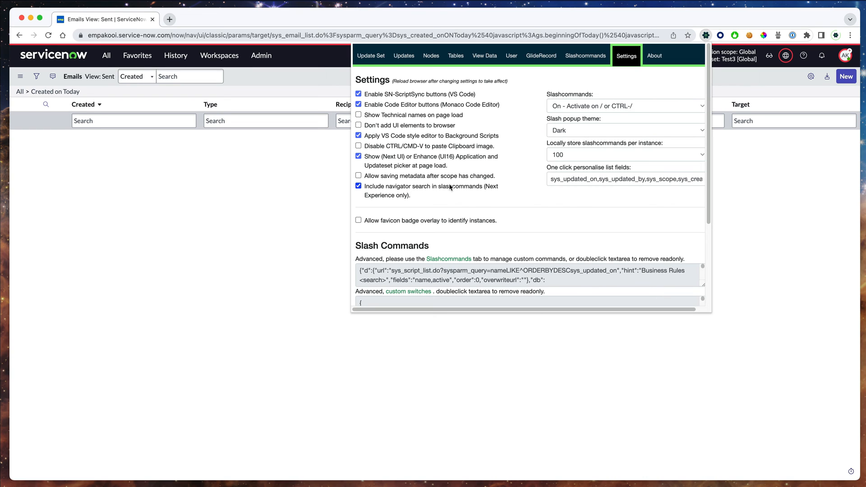
mouse_move(493, 189)
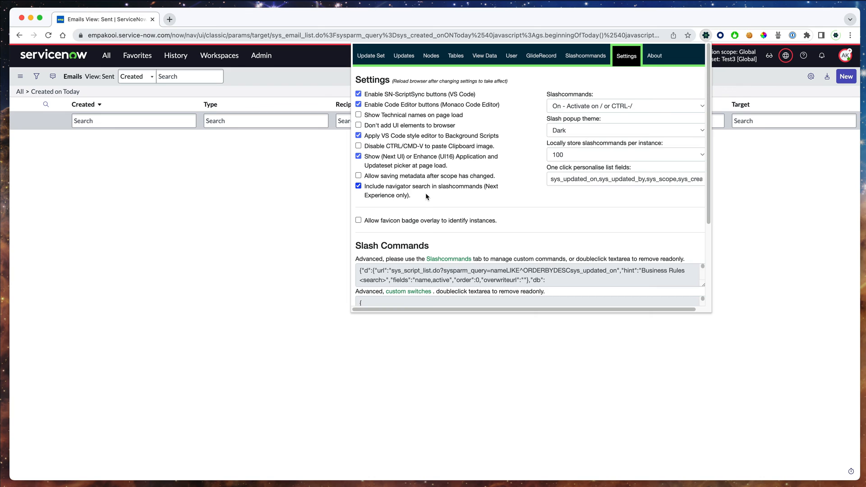
mouse_move(370, 196)
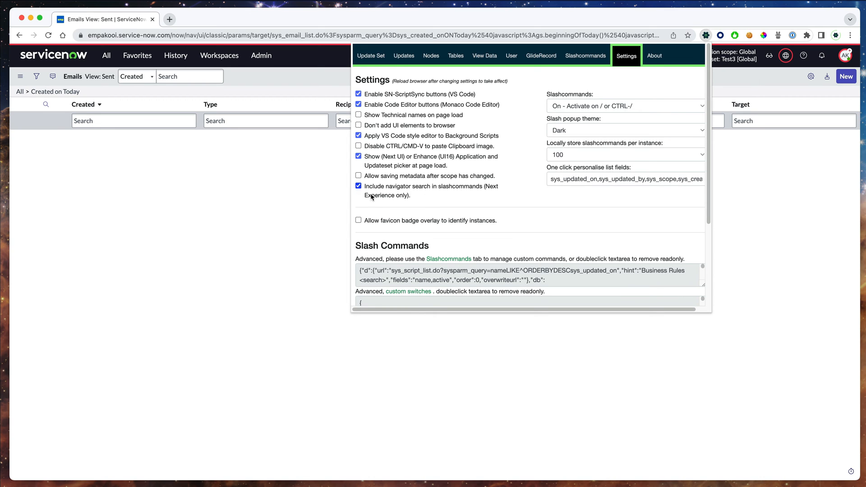
mouse_move(371, 199)
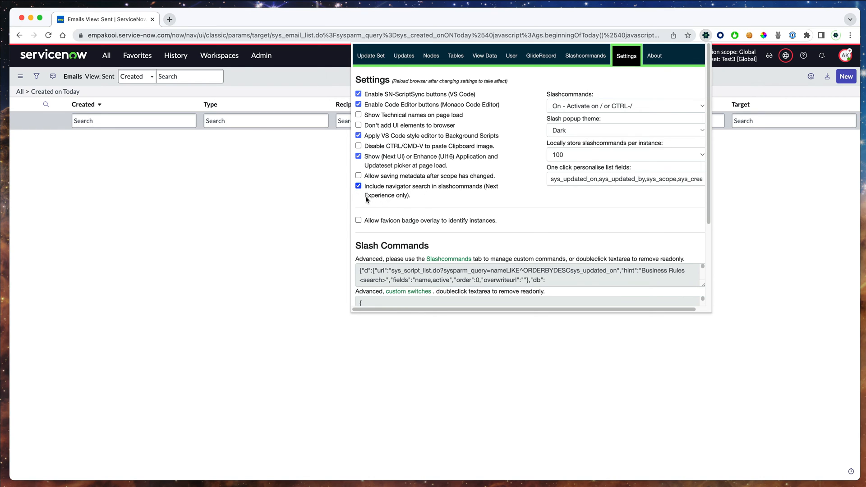
mouse_move(386, 197)
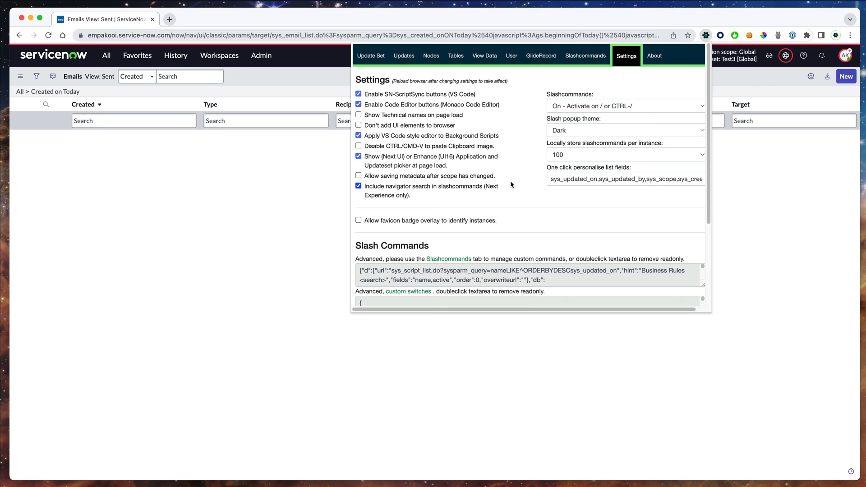
mouse_move(376, 195)
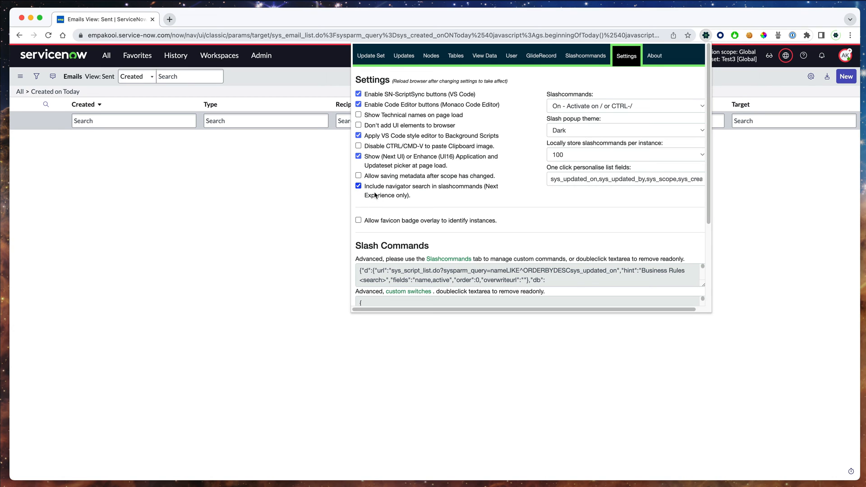
mouse_move(415, 190)
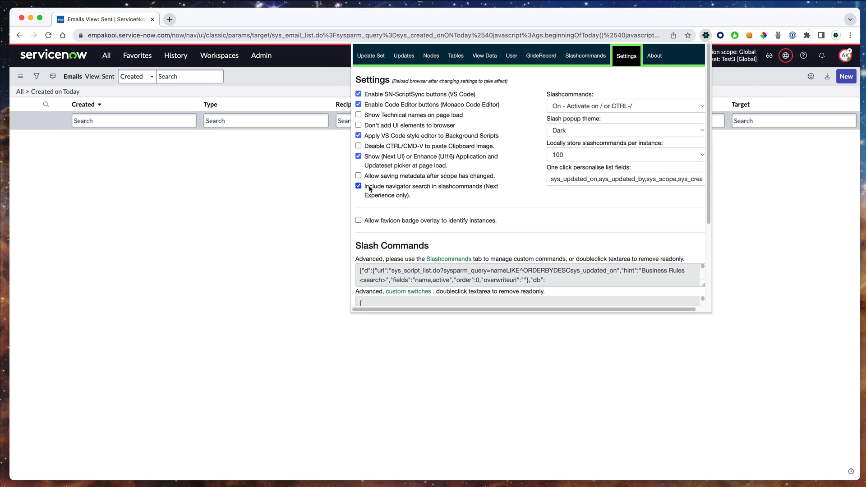
mouse_move(382, 189)
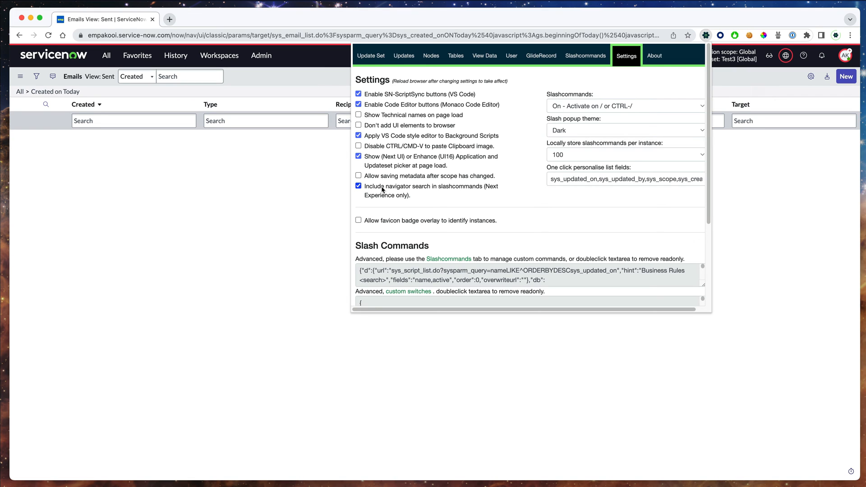
mouse_move(411, 194)
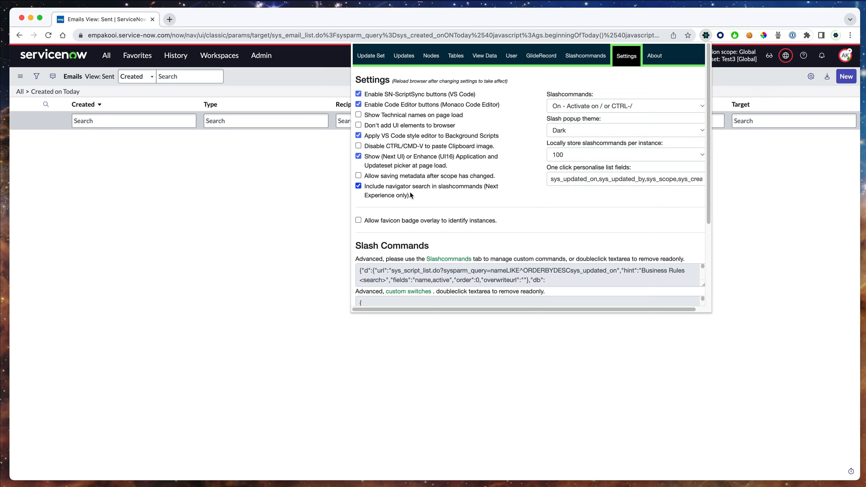
mouse_move(594, 163)
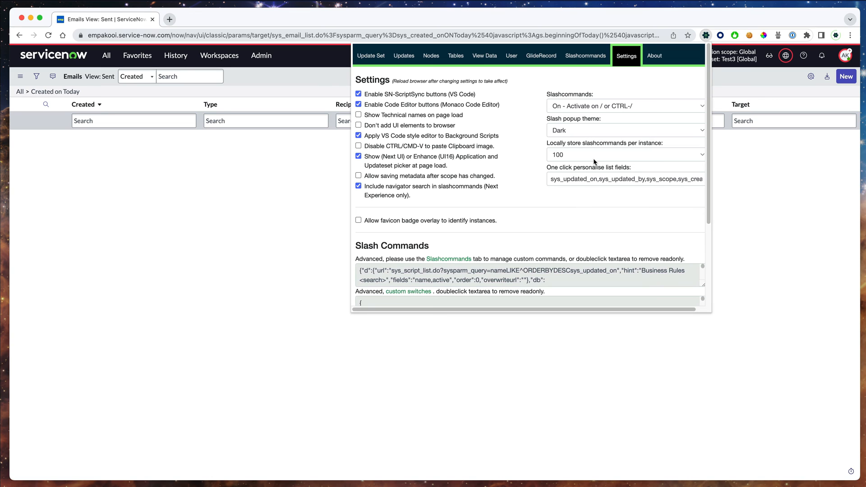
Review the 0–200 choices for locally stored slashcommands per instance and keep 100.
click(625, 154)
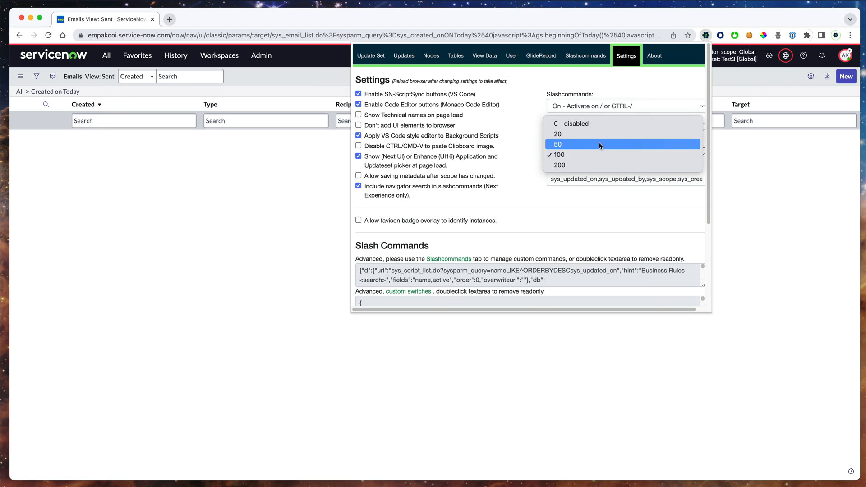
mouse_move(603, 155)
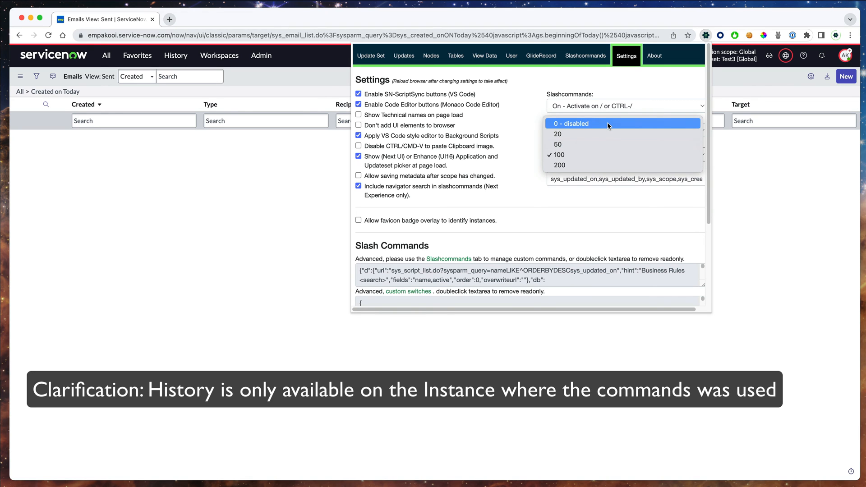
mouse_move(577, 201)
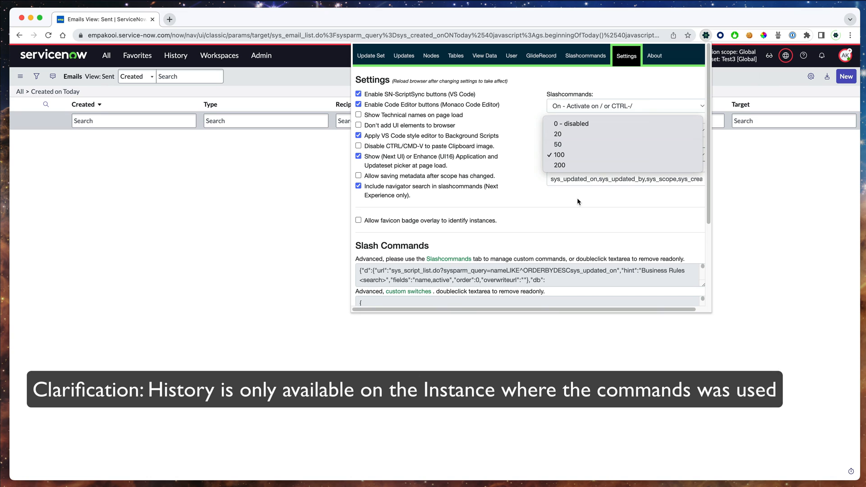
click(556, 155)
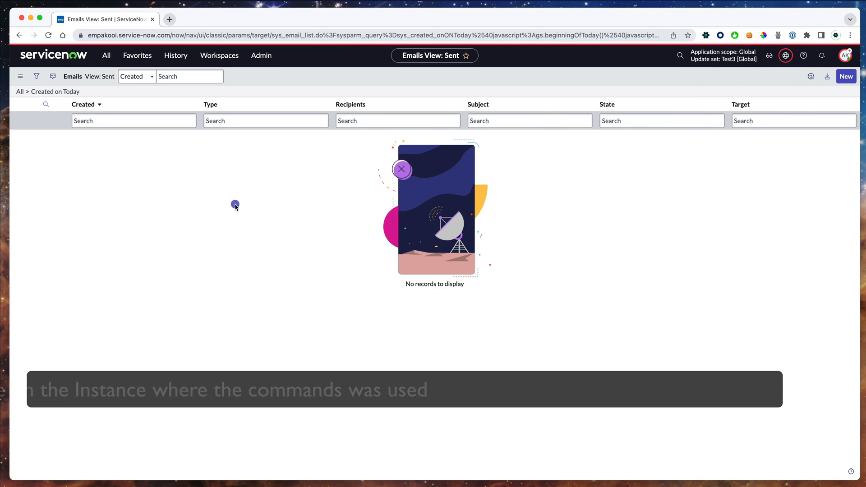
key(cmd+/)
text(/fsm)
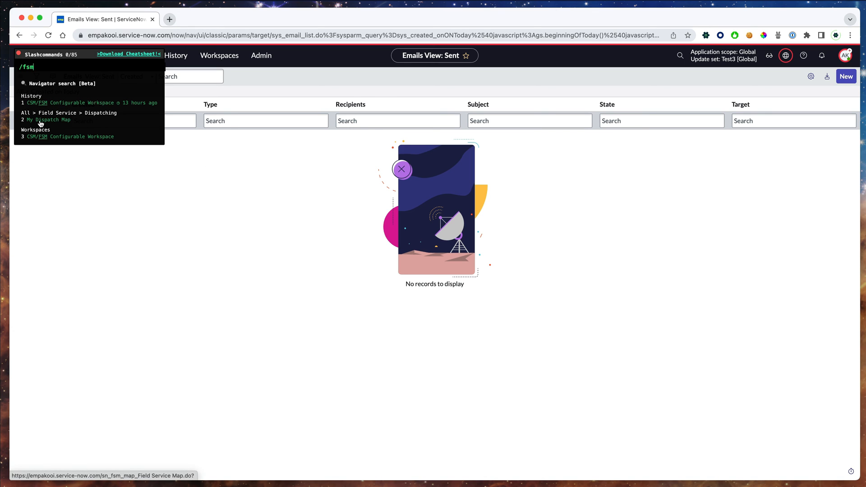
mouse_move(65, 126)
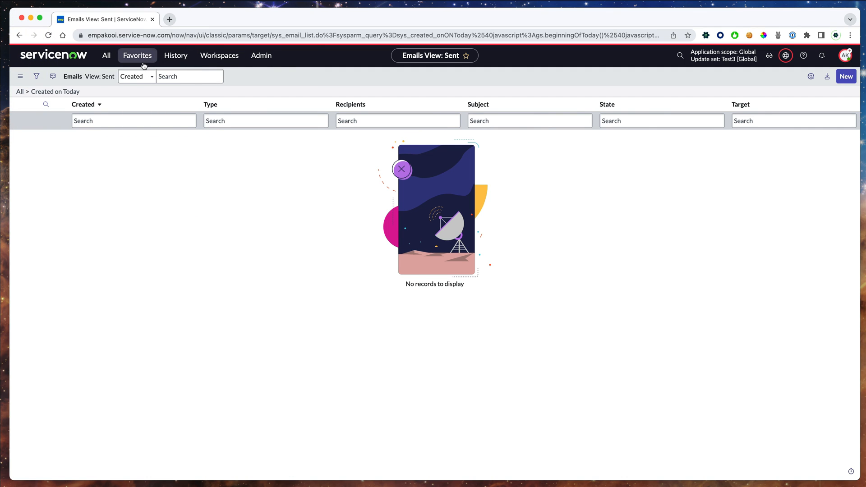
mouse_move(232, 280)
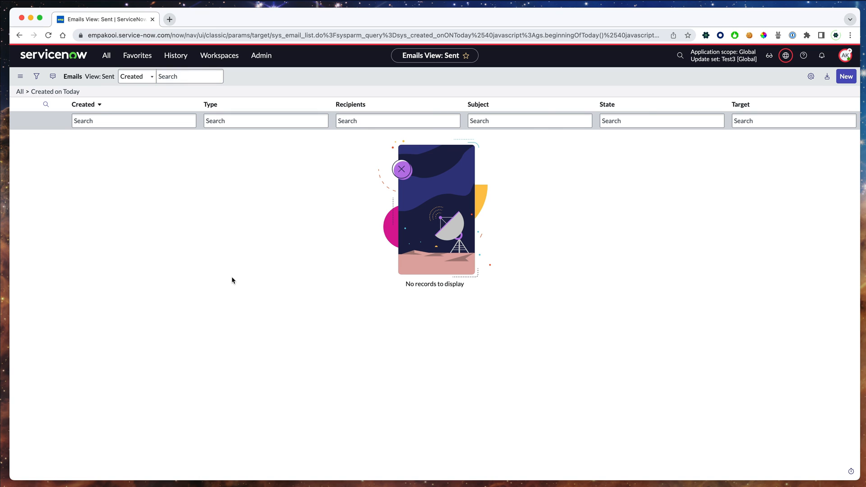
text(/fsm)
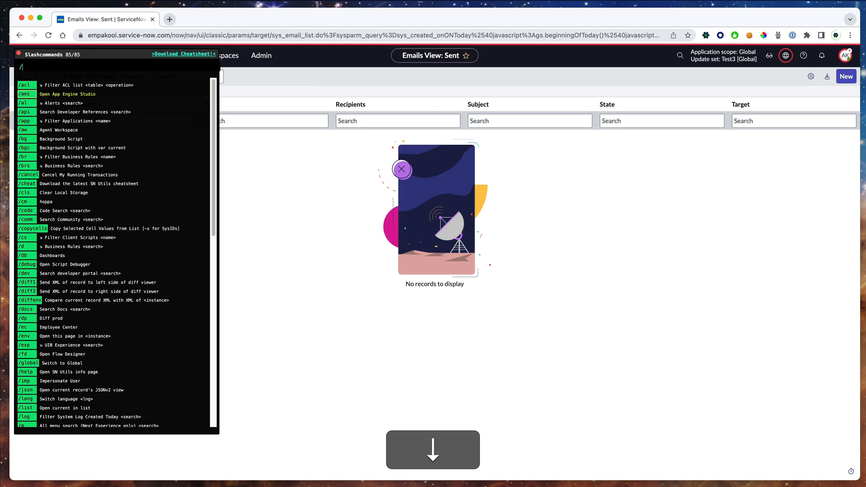
mouse_move(61, 139)
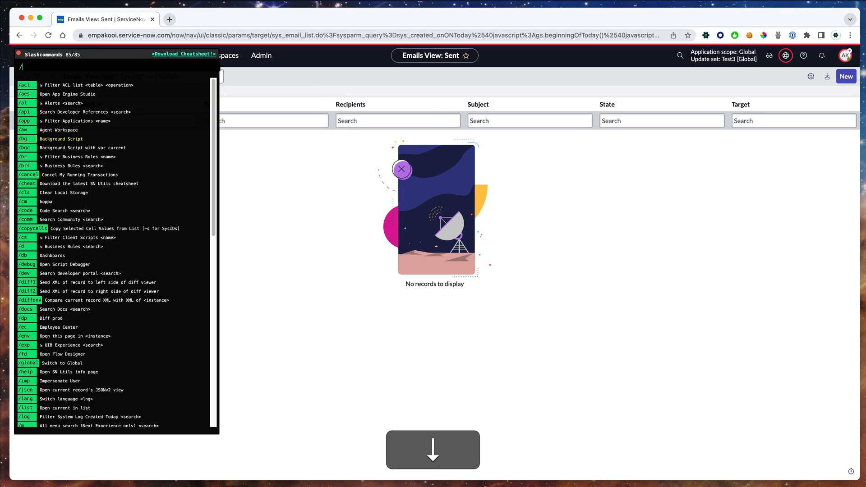
mouse_move(79, 174)
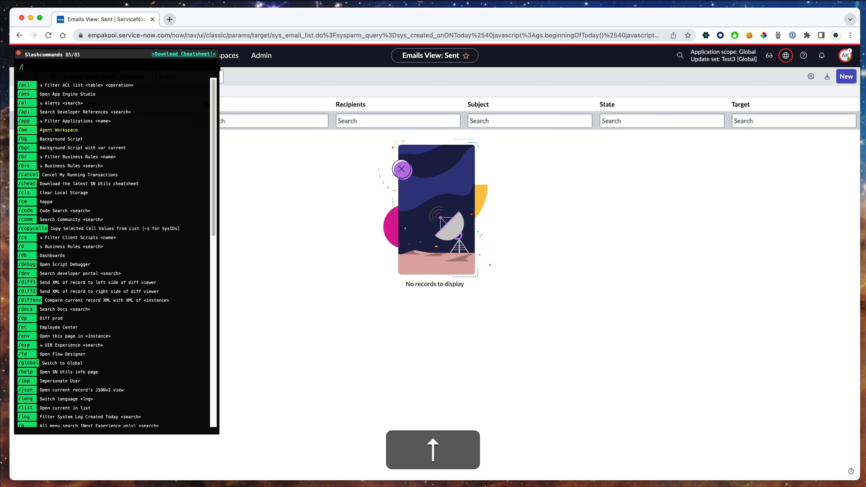
Recall '/fsm' and '/ago email' history entries, then search '/br -um -s'.
text(/fsm)
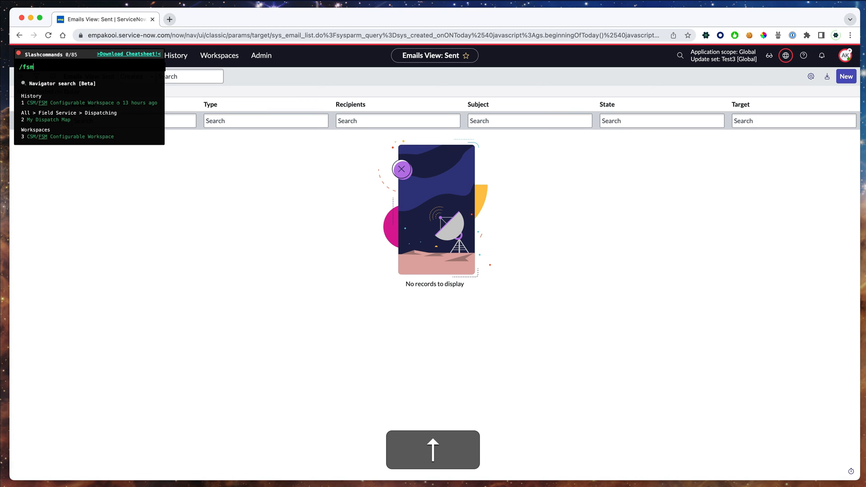
text(/ago email)
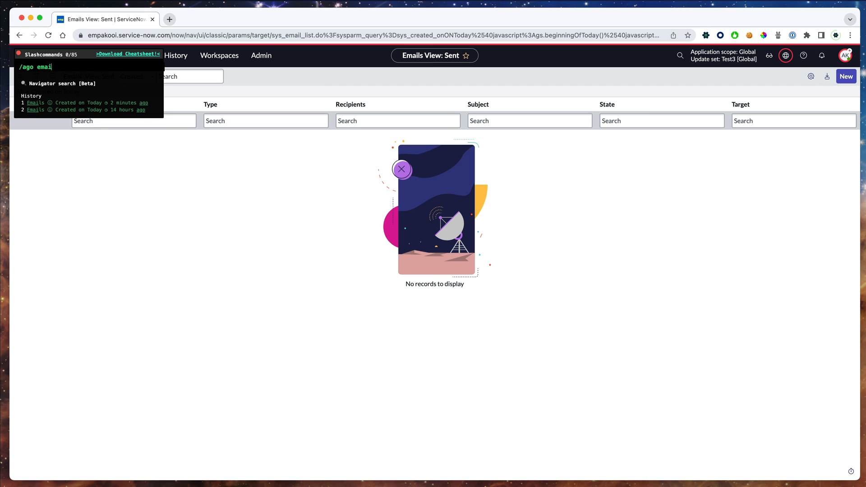
text(/br -um -s)
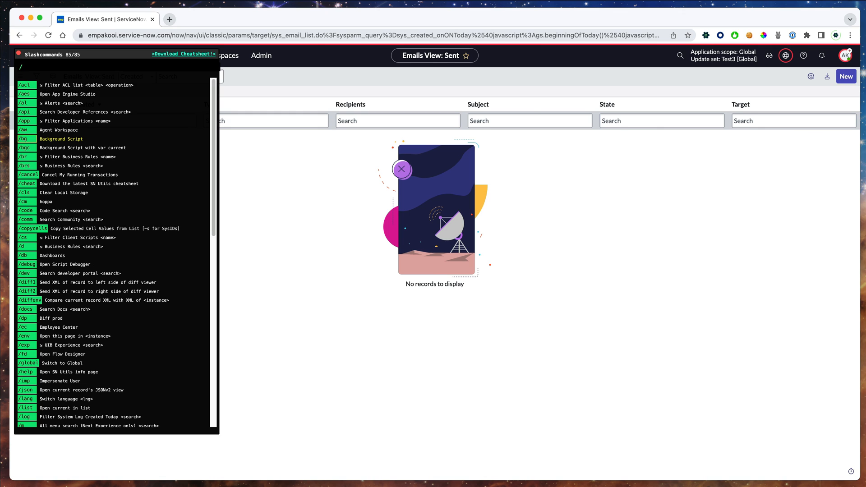
mouse_move(305, 282)
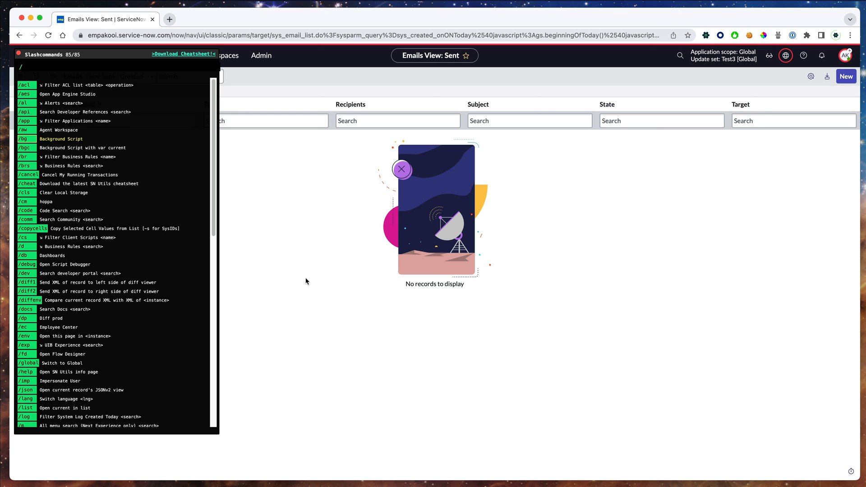
mouse_move(376, 272)
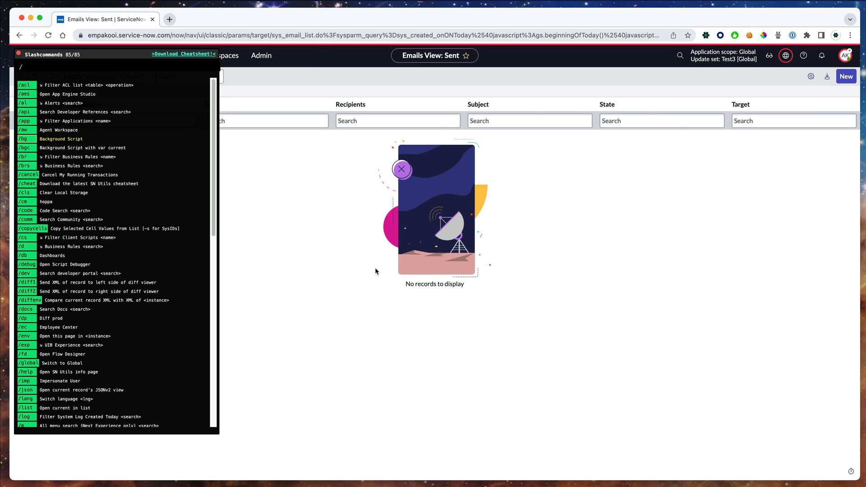
mouse_move(422, 271)
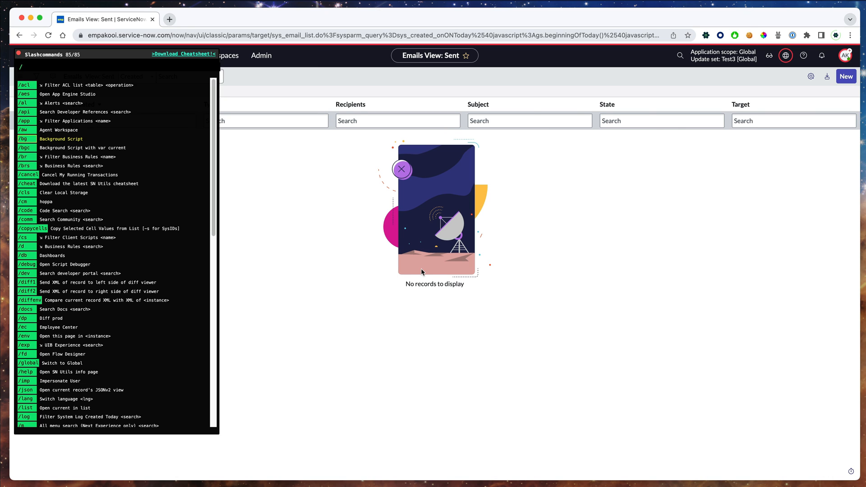
mouse_move(395, 209)
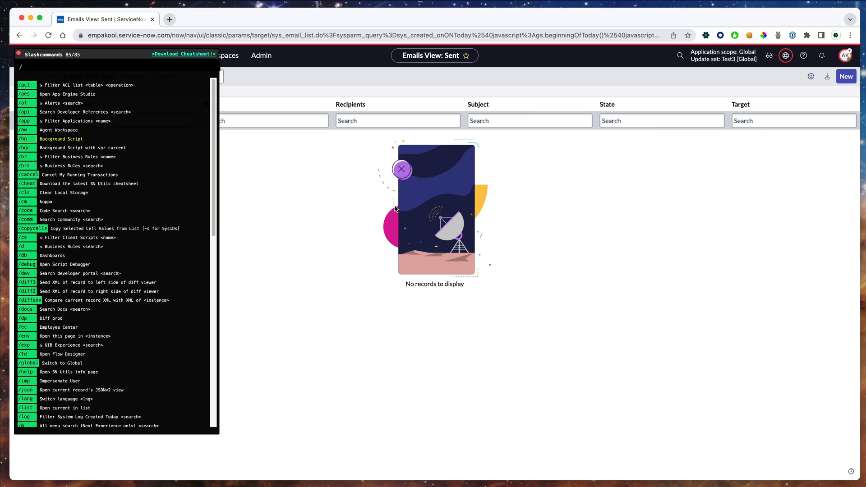